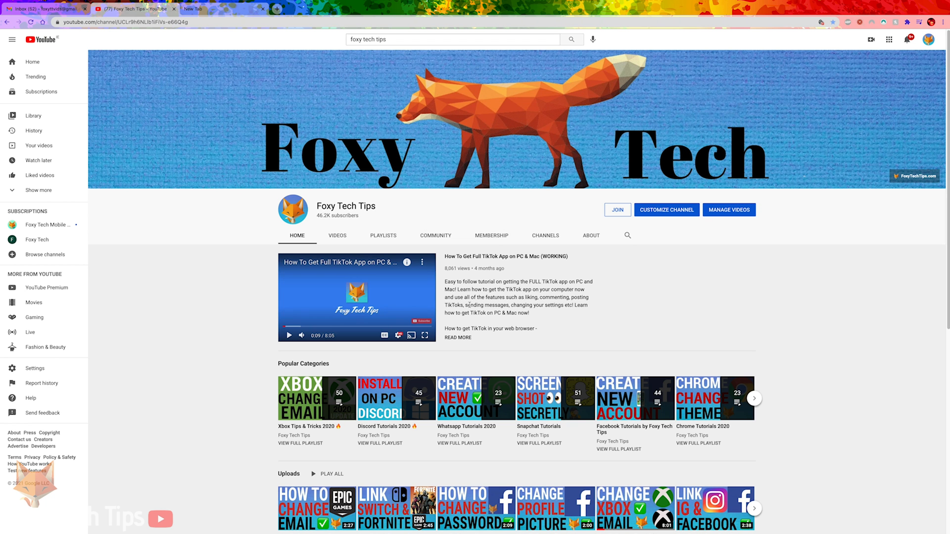
pyautogui.moveTo(285, 254)
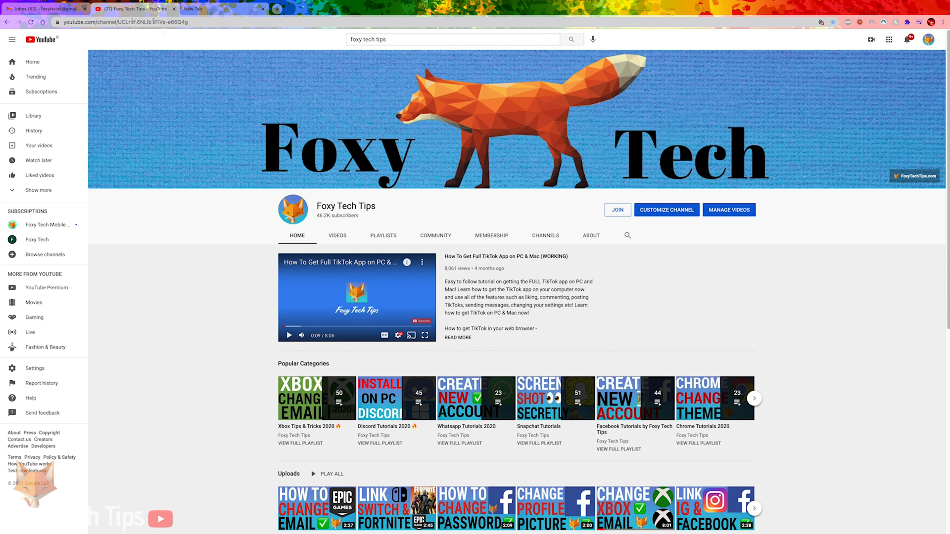
# Switch to the empty new tab to head to xbox.com.
pyautogui.click(215, 9)
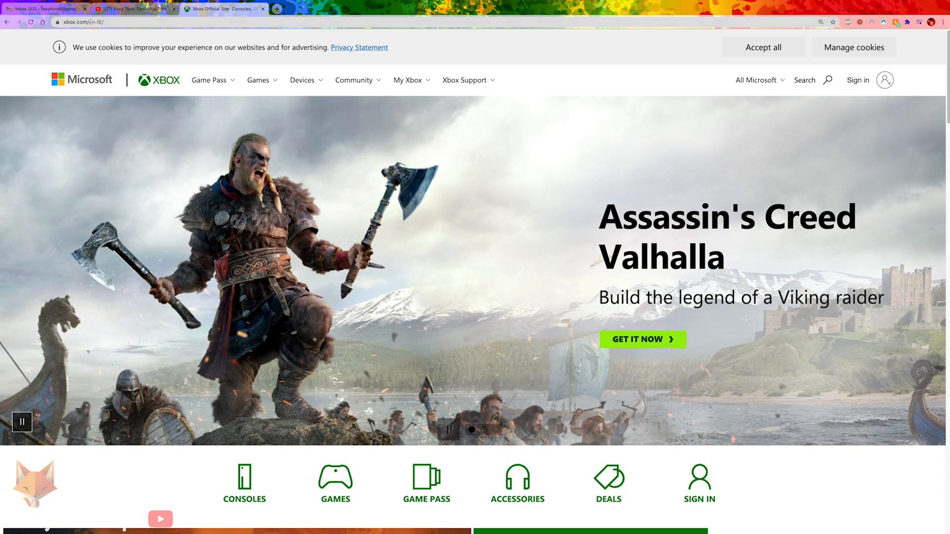
pyautogui.moveTo(858, 79)
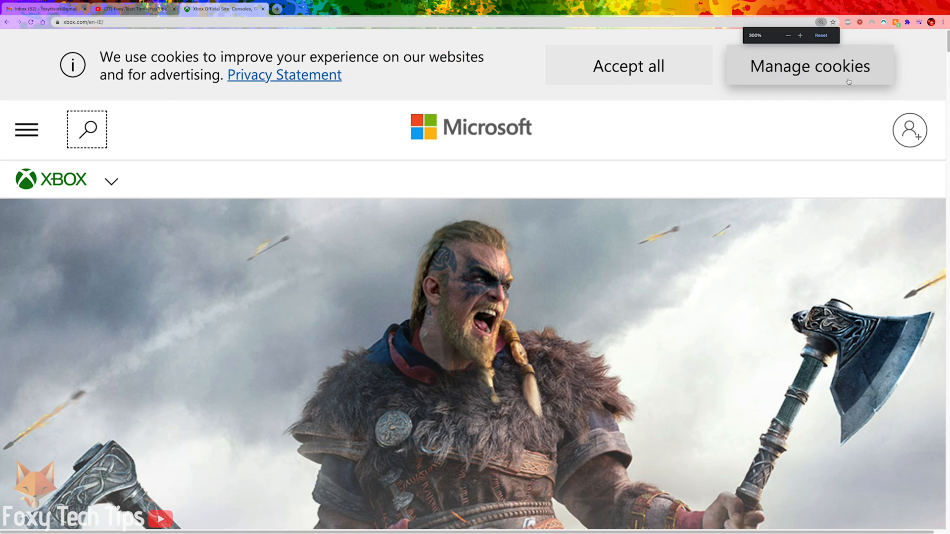
# Choose Sign in on the xbox.com header to reach the Microsoft sign-in page.
pyautogui.click(787, 36)
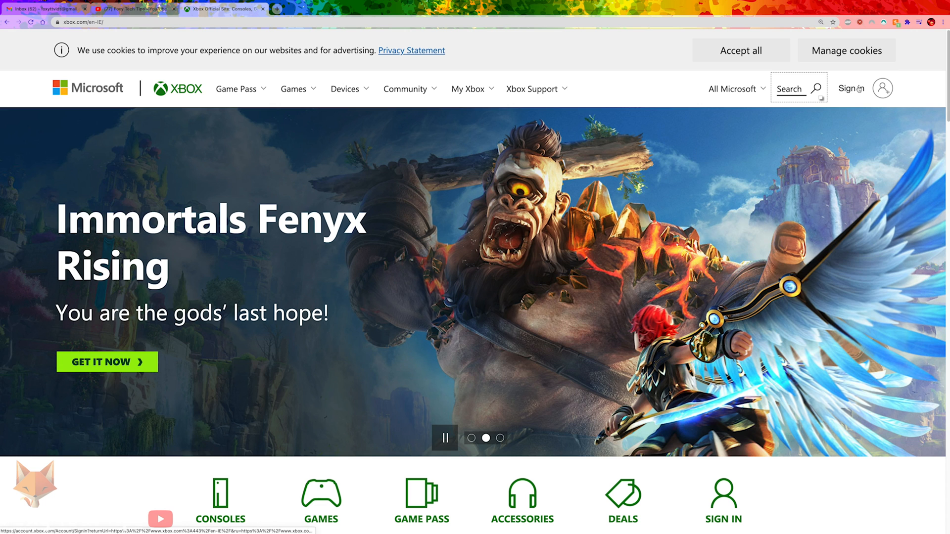
pyautogui.click(851, 89)
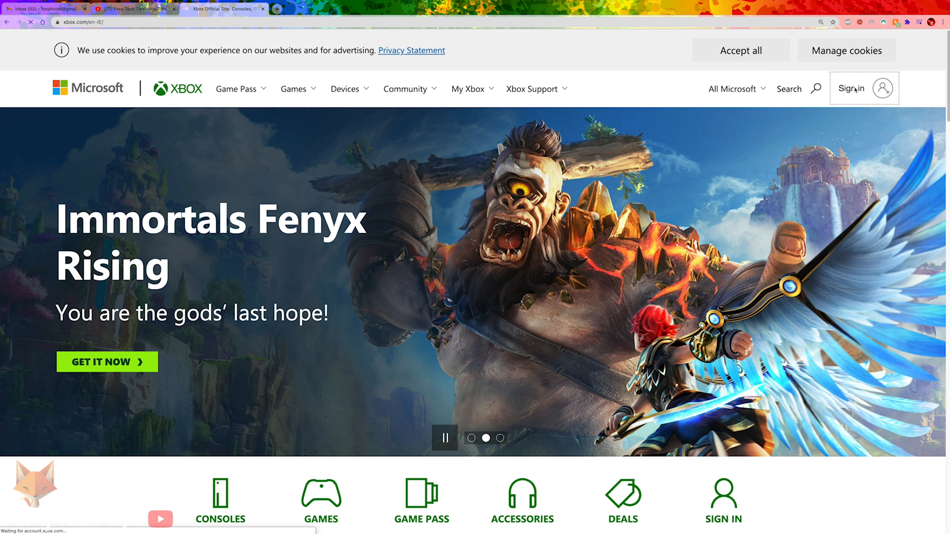
pyautogui.click(851, 88)
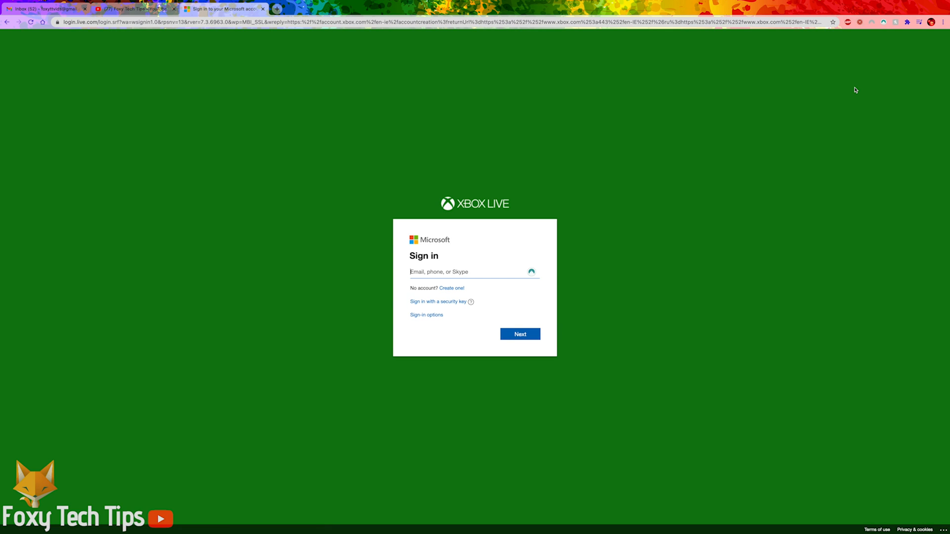
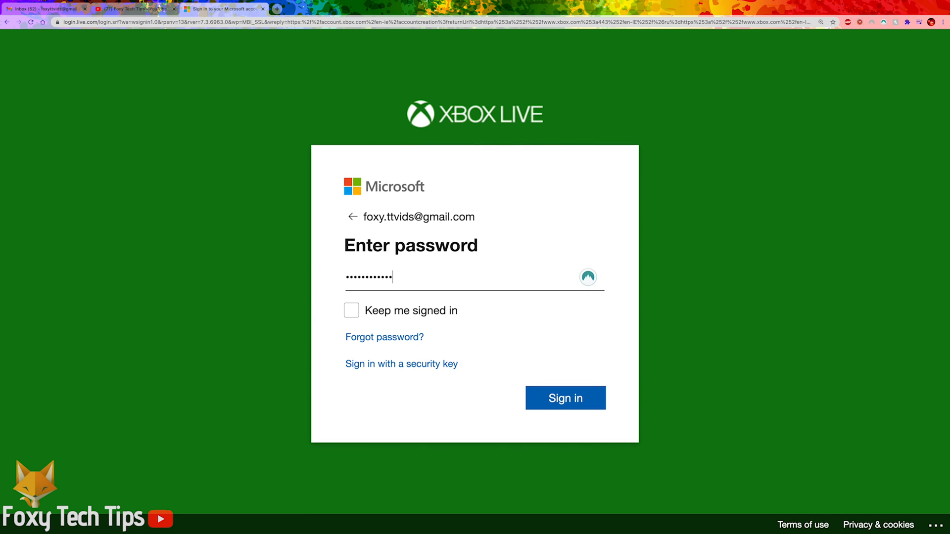
pyautogui.click(564, 398)
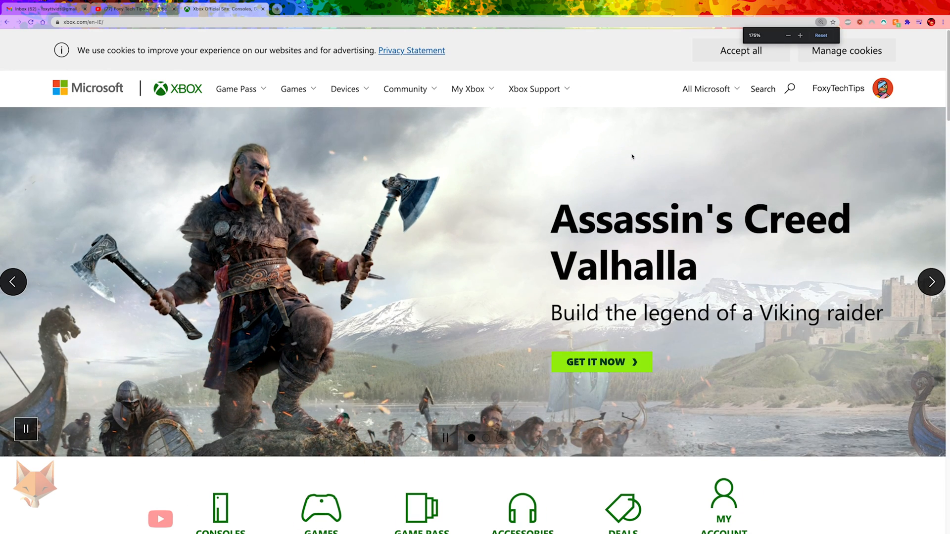
# From the profile menu on Xbox.com, open My Microsoft account.
pyautogui.click(932, 282)
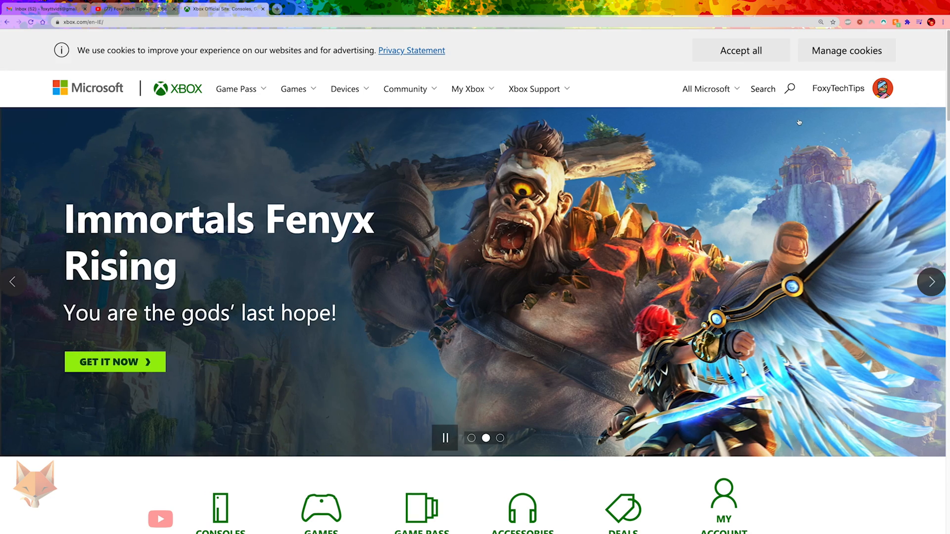
pyautogui.moveTo(882, 88)
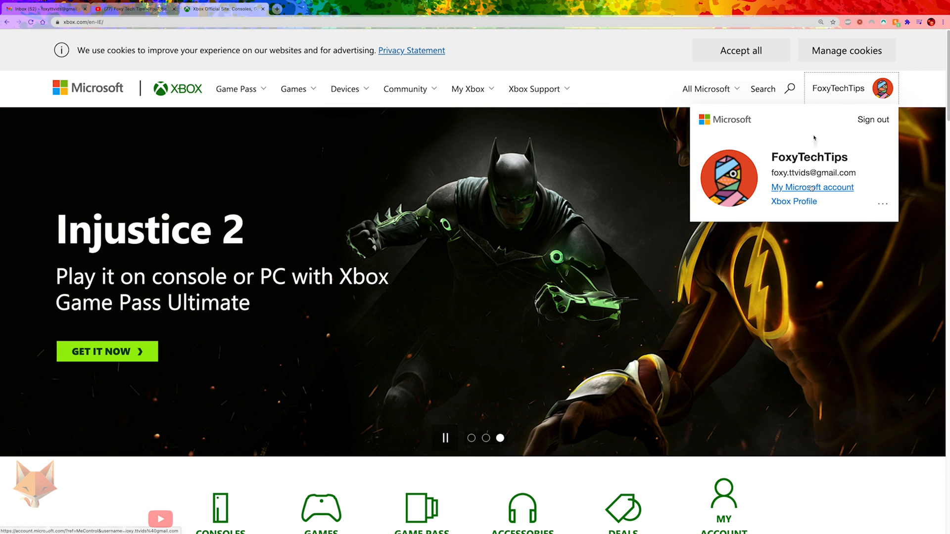
pyautogui.click(811, 187)
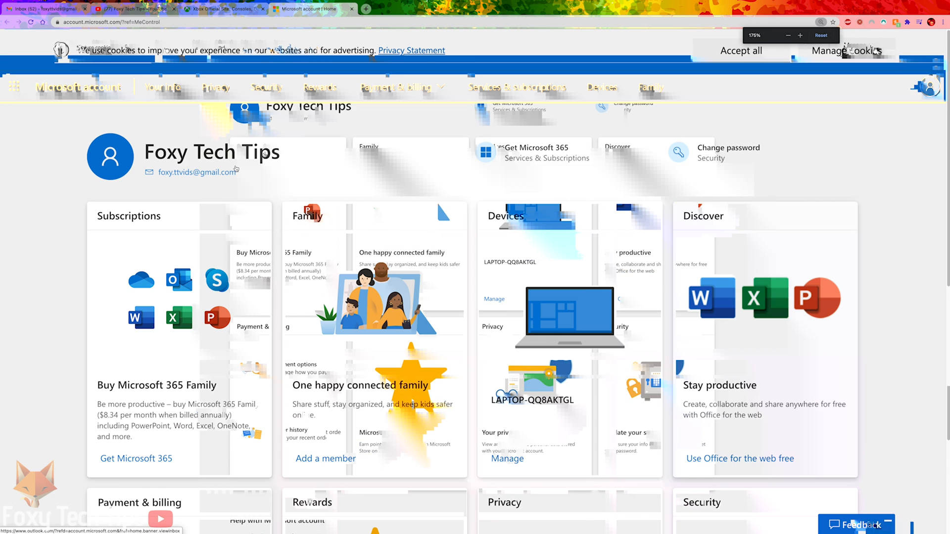
# Open the Personal info section of the Microsoft account.
pyautogui.click(822, 35)
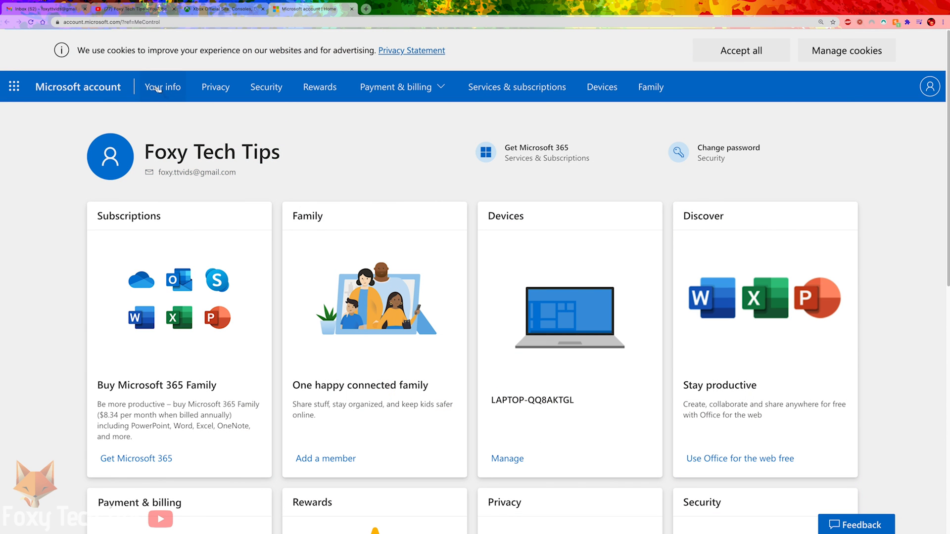
pyautogui.click(162, 86)
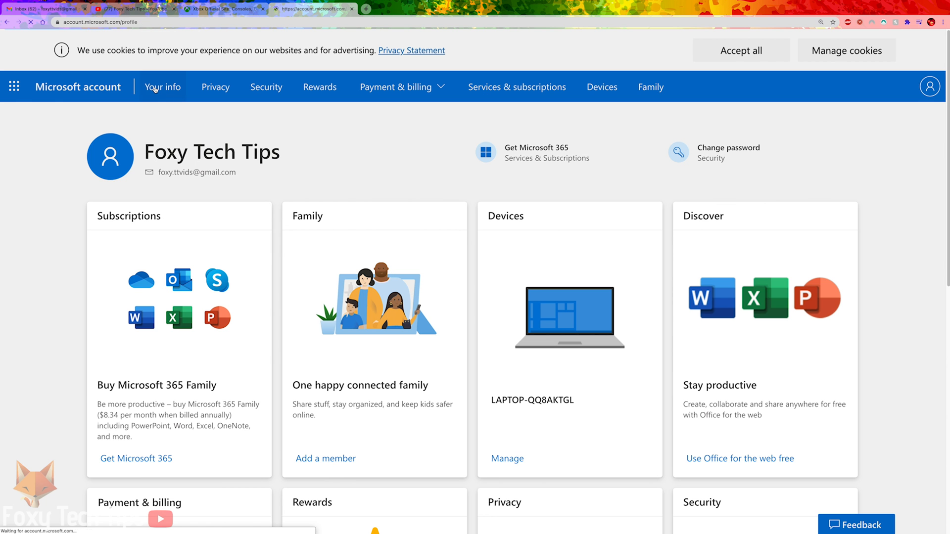
pyautogui.click(162, 86)
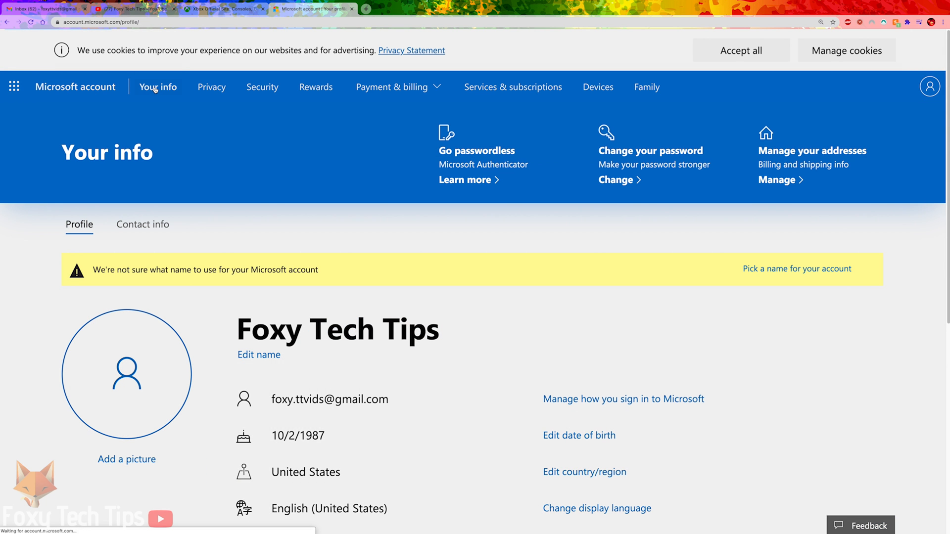
# Scroll down the profile and choose Edit date of birth.
pyautogui.scroll(-3)
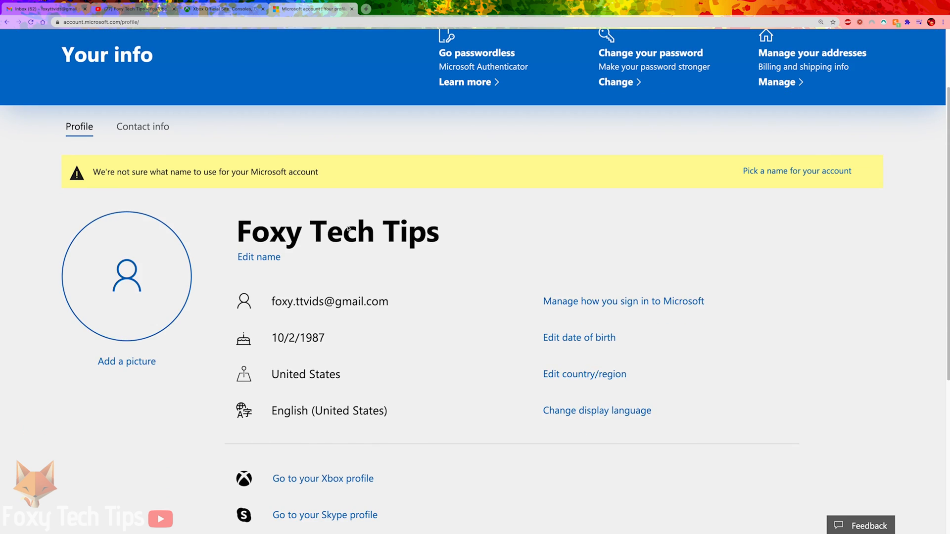
pyautogui.scroll(-3)
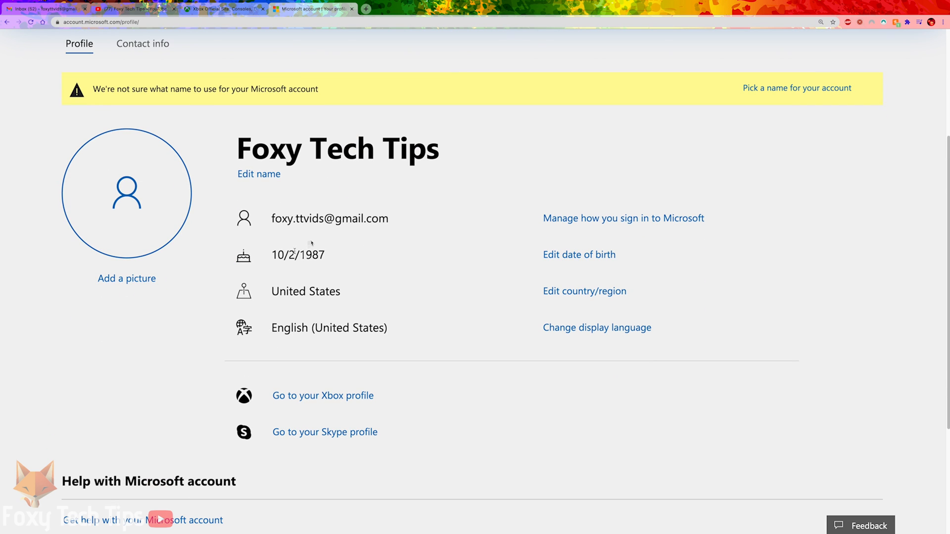
pyautogui.moveTo(477, 253)
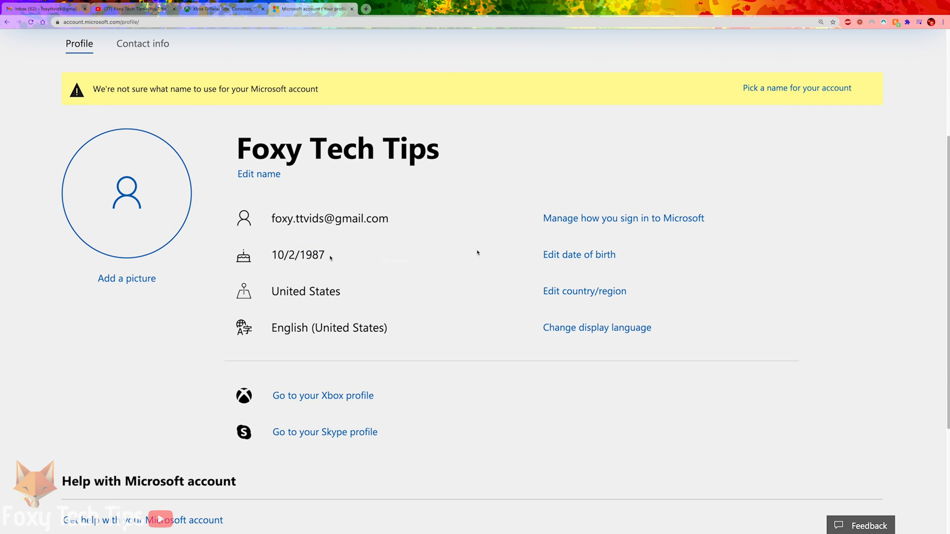
pyautogui.click(578, 254)
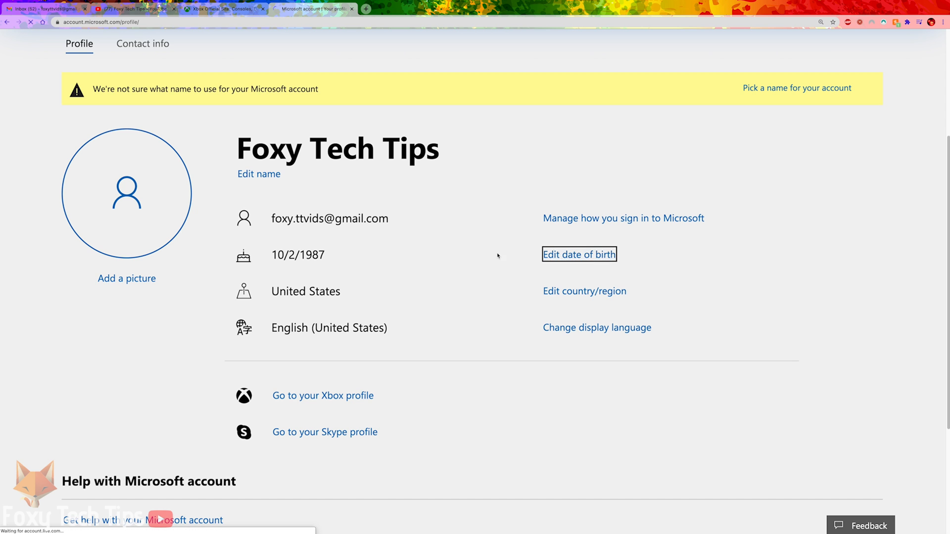
pyautogui.click(577, 253)
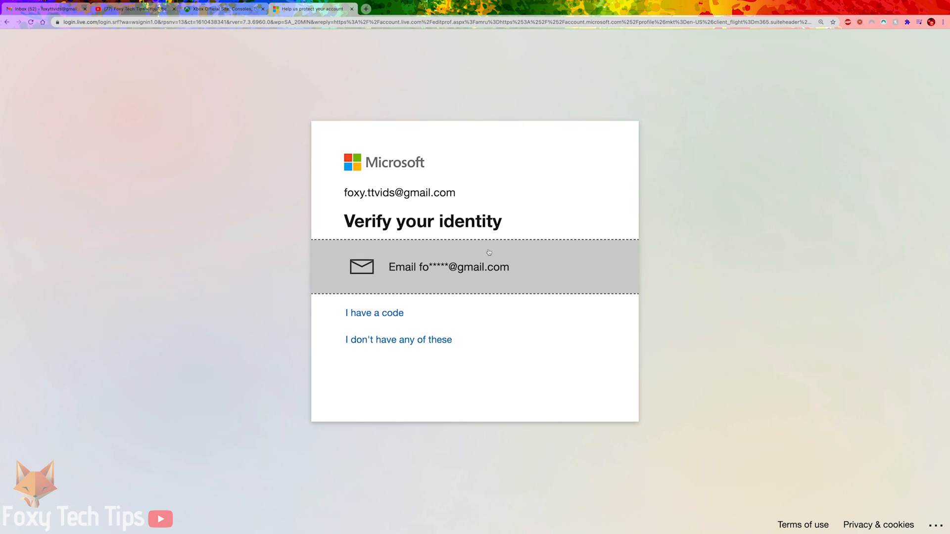
pyautogui.moveTo(454, 234)
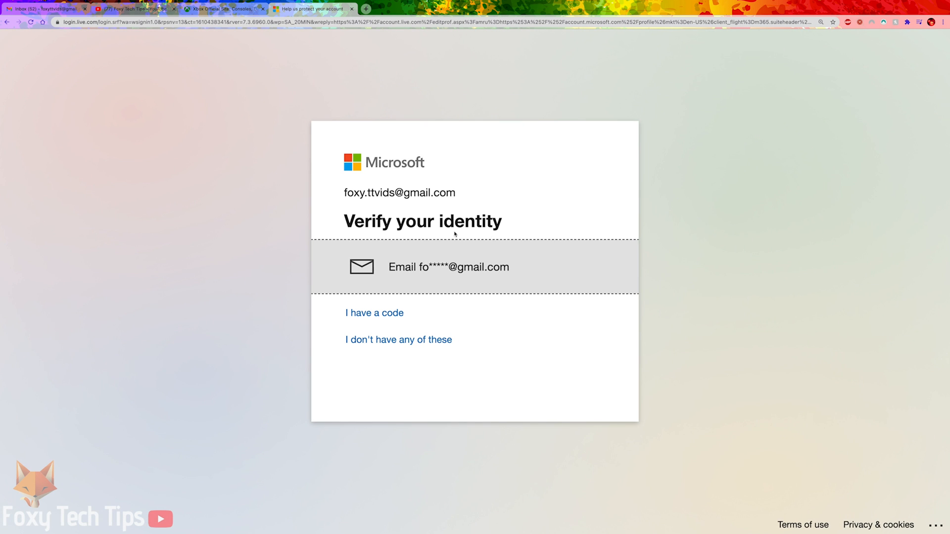
# Verify identity with an emailed code and decline the authenticator app offer.
pyautogui.click(448, 267)
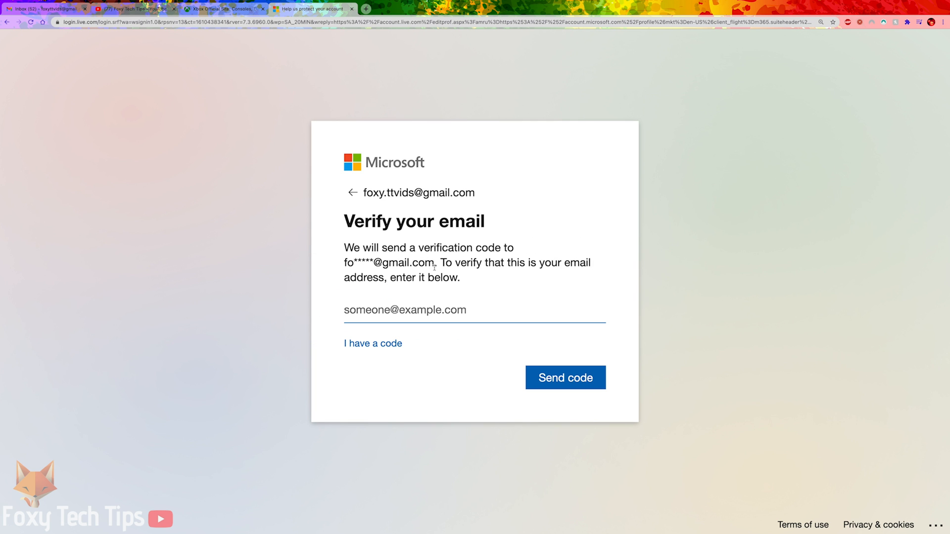
pyautogui.click(564, 378)
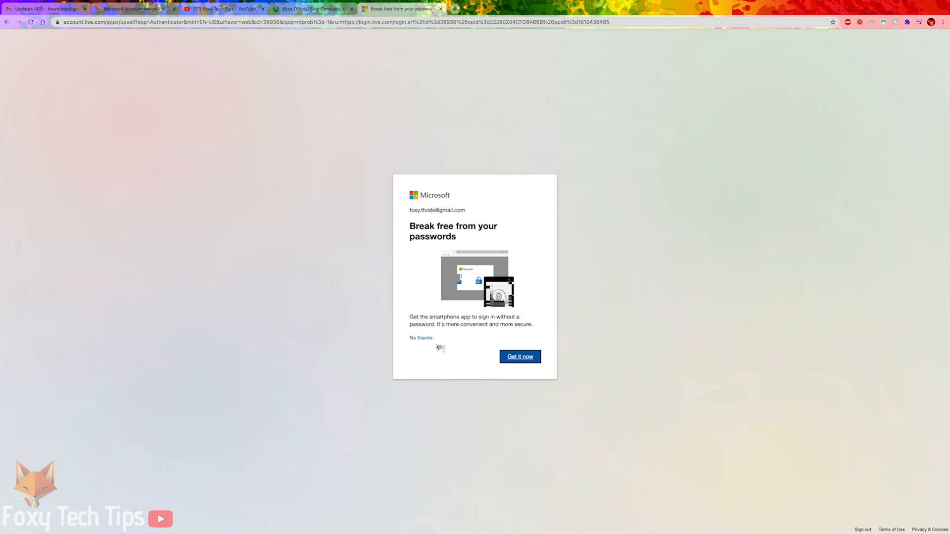
pyautogui.click(420, 337)
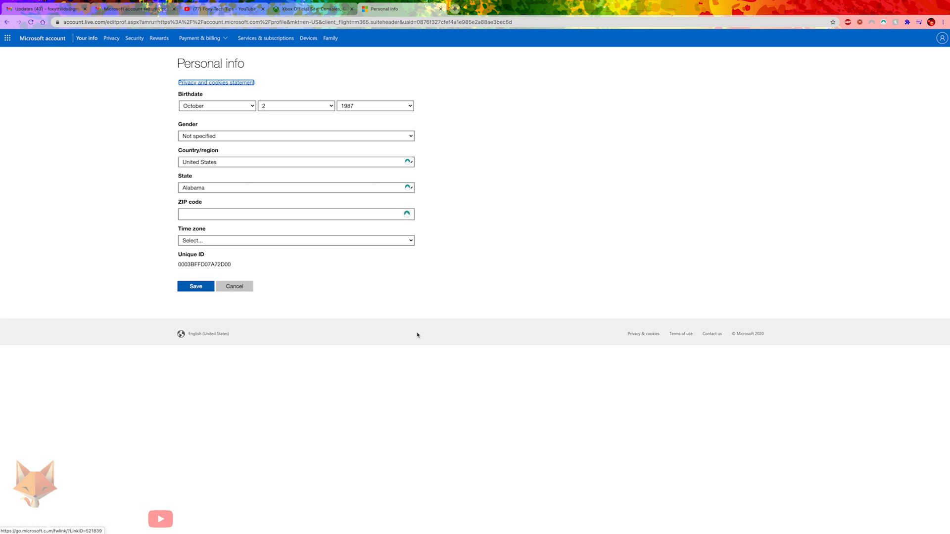
pyautogui.moveTo(421, 337)
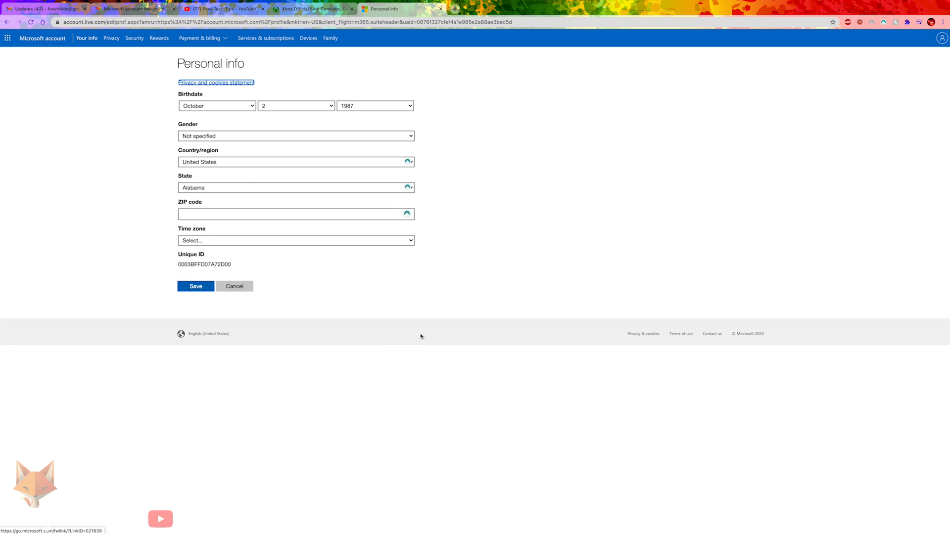
pyautogui.moveTo(238, 147)
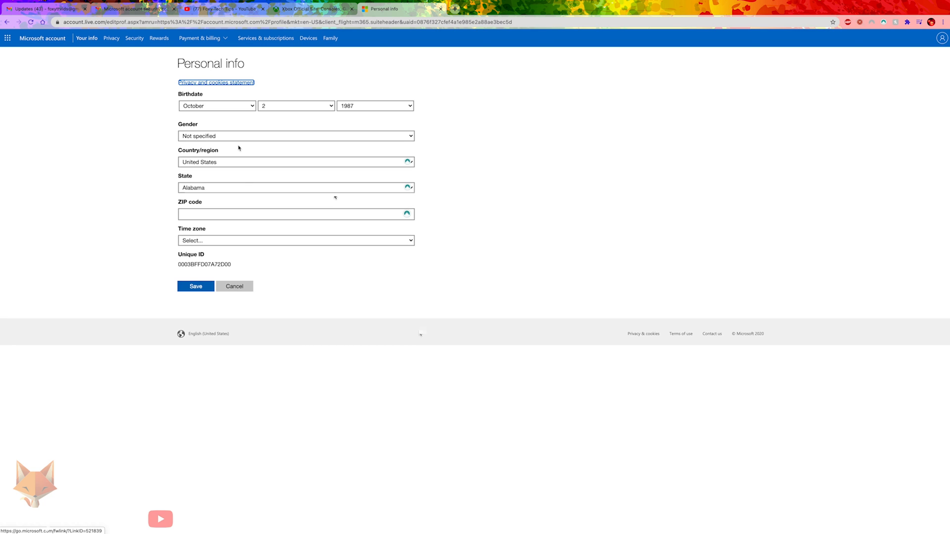
# Pick March, 9 and 1995 in the Birthdate dropdowns and Female for Gender.
pyautogui.click(216, 105)
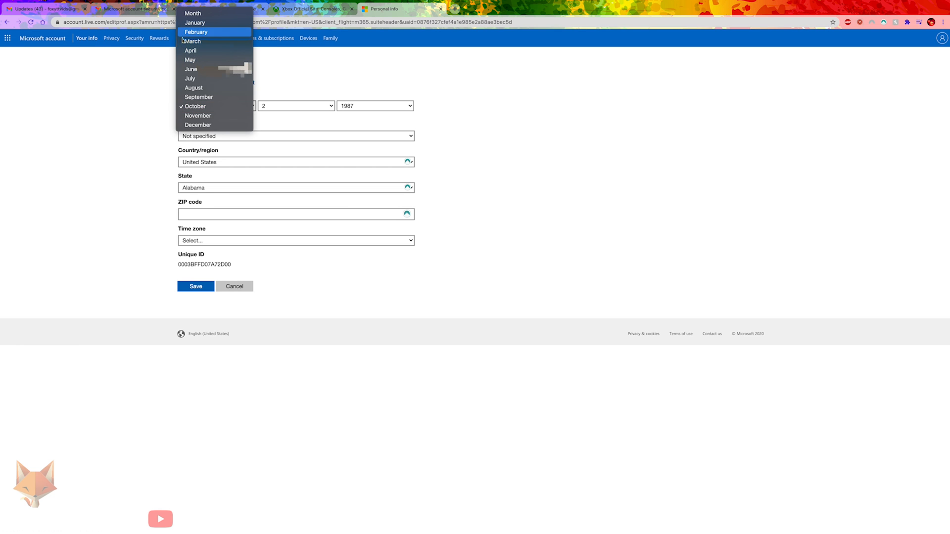
pyautogui.click(192, 40)
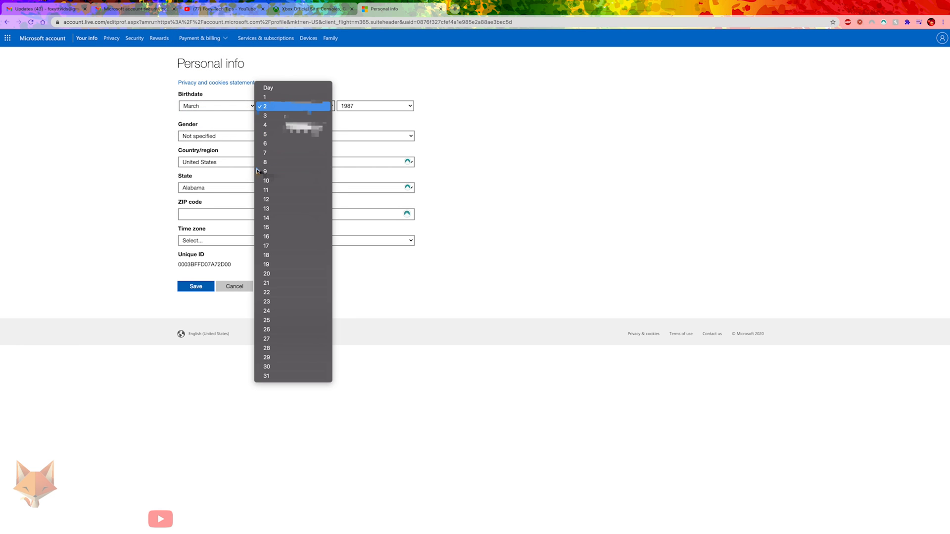
pyautogui.click(267, 172)
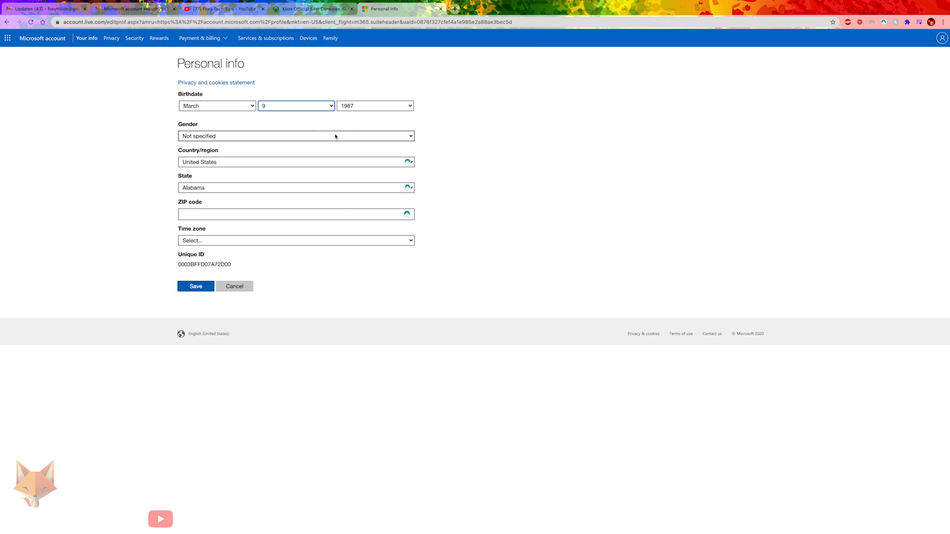
pyautogui.click(374, 106)
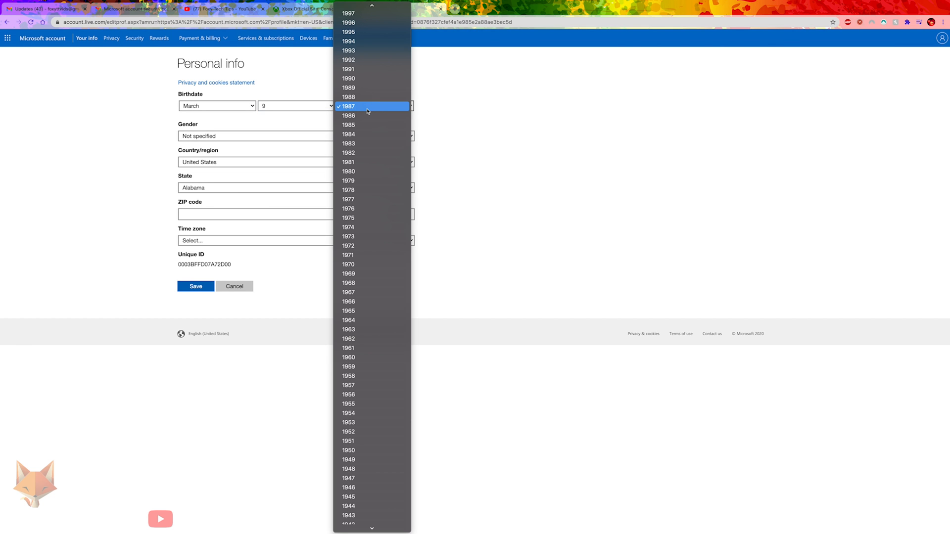
pyautogui.scroll(3)
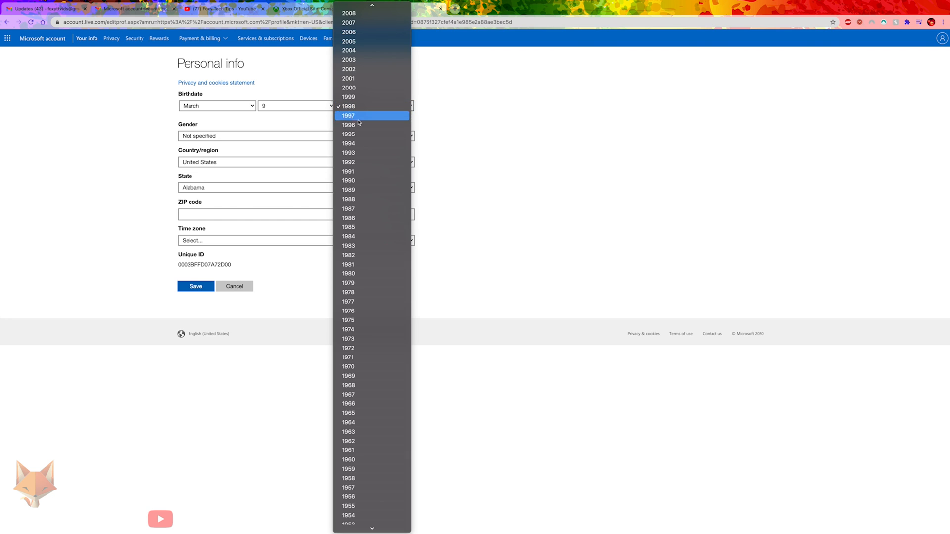
pyautogui.click(349, 134)
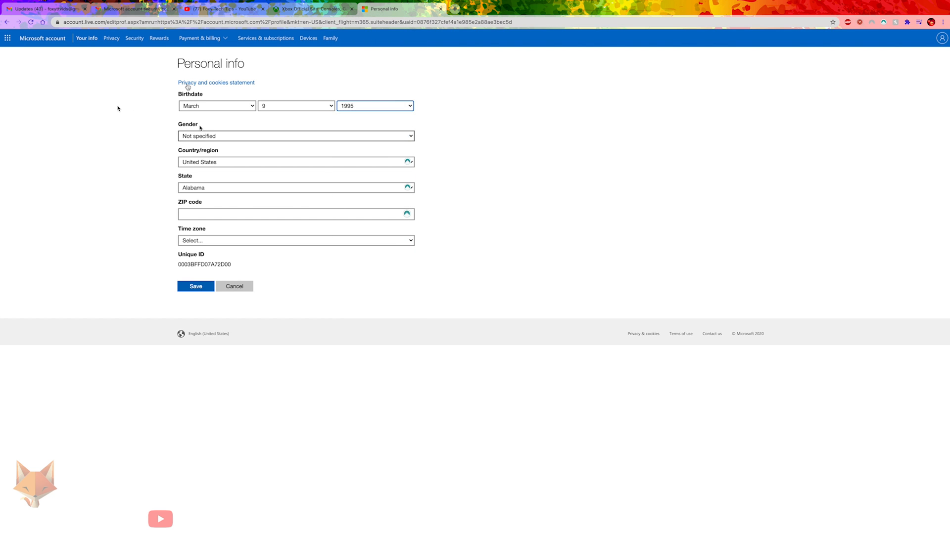
pyautogui.click(296, 135)
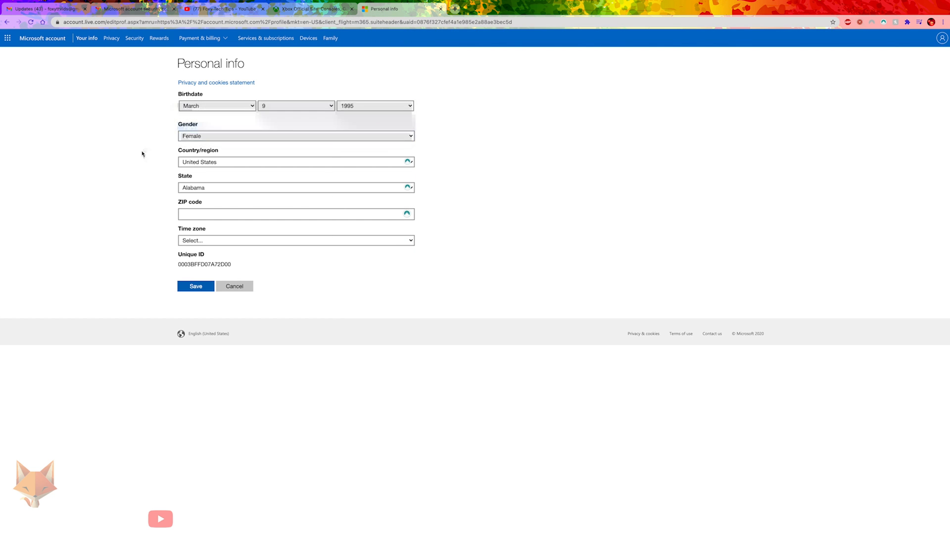